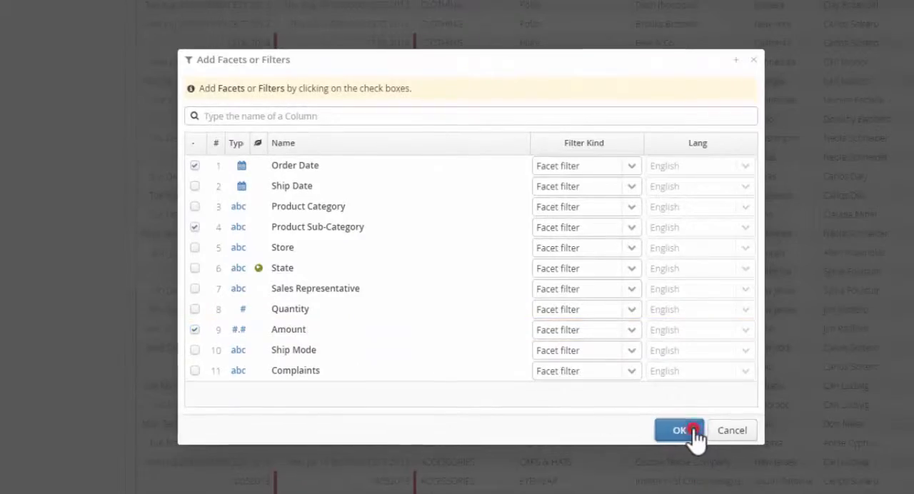
Confirm adding Order Date, Product Sub-Category and Amount as facets
click(678, 430)
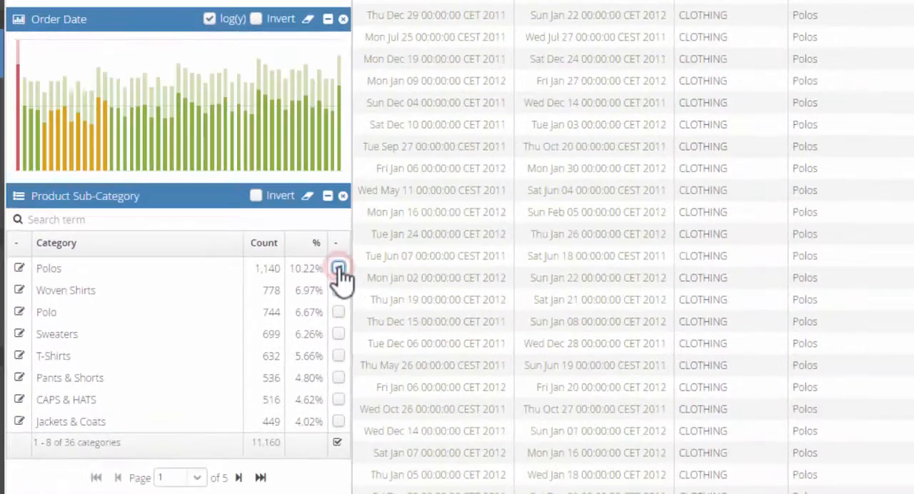
click(337, 333)
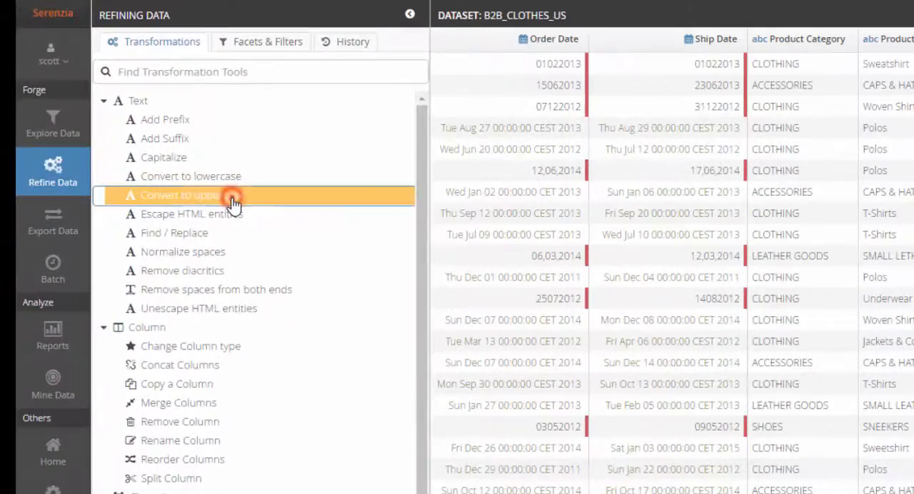
Apply the Convert to uppercase text transformation
click(179, 194)
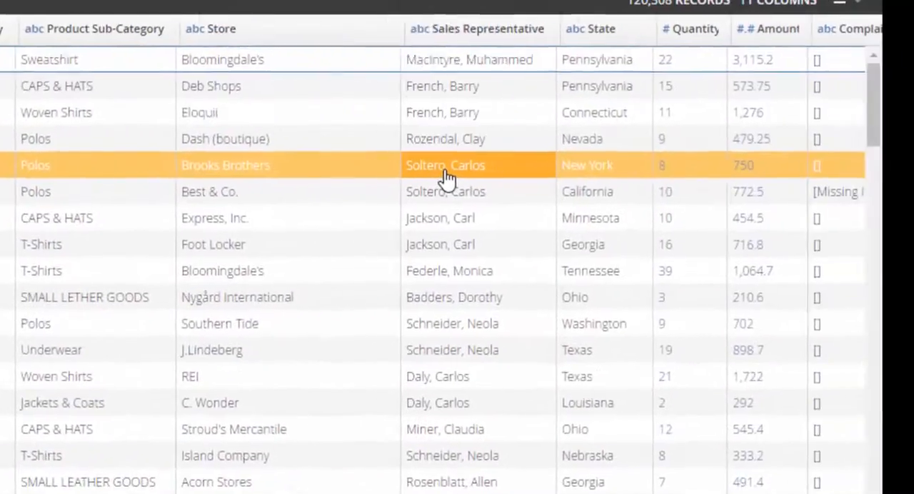
scroll(left, 3)
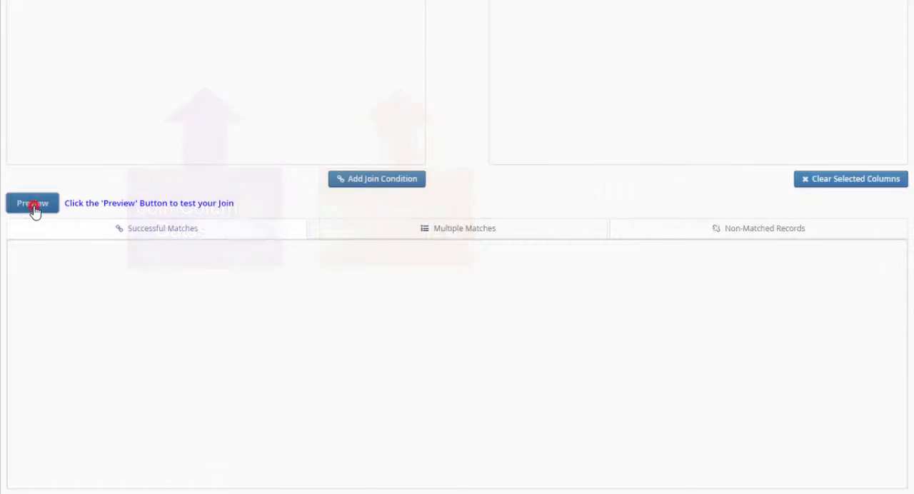
Preview the join results: 959 matches, 35 multiple matches, 86 non-matched records
click(32, 203)
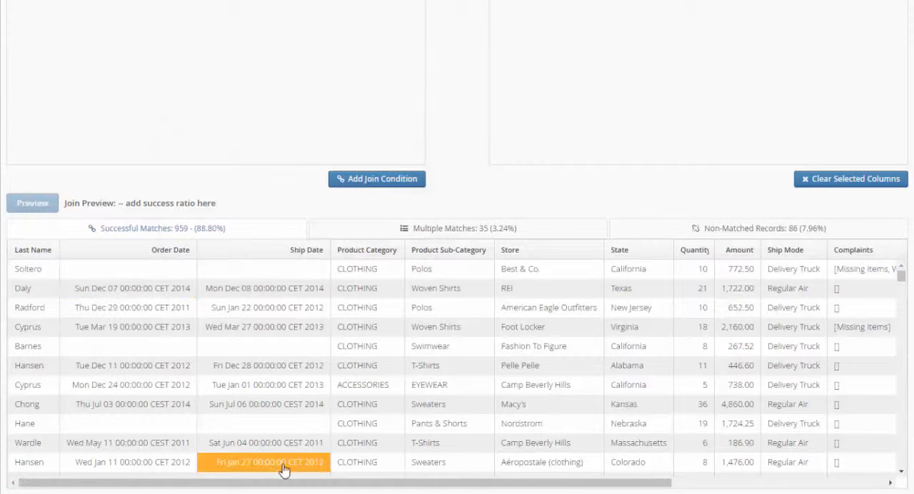
scroll(right, 3)
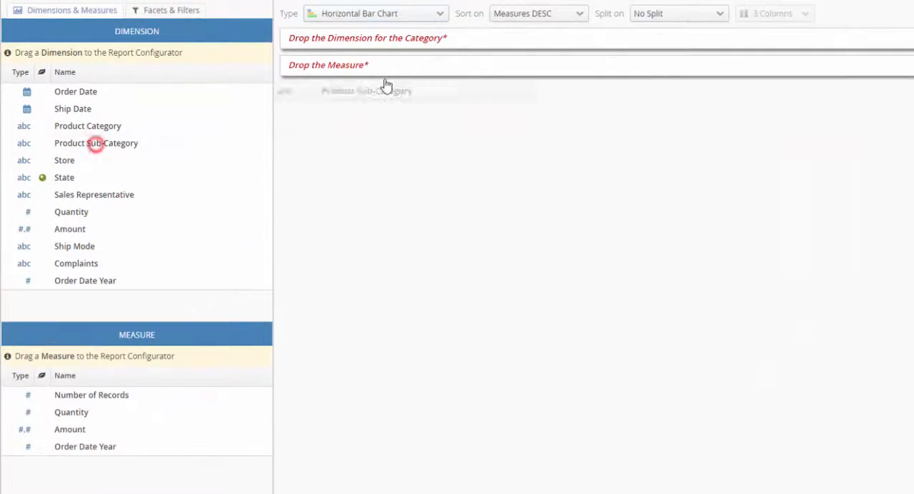
Chart Amount by Product Sub-Category split by Order Date Year, then choose grouped vertical bars
drag(95, 143, 367, 38)
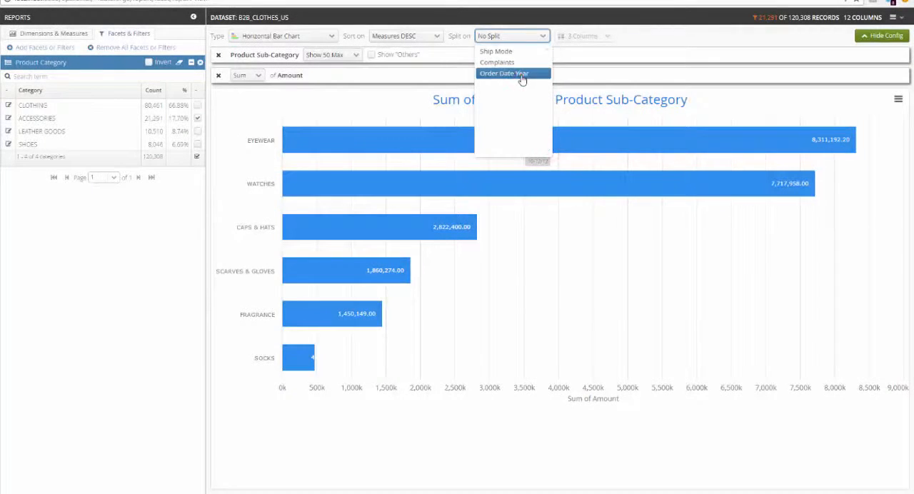
click(503, 74)
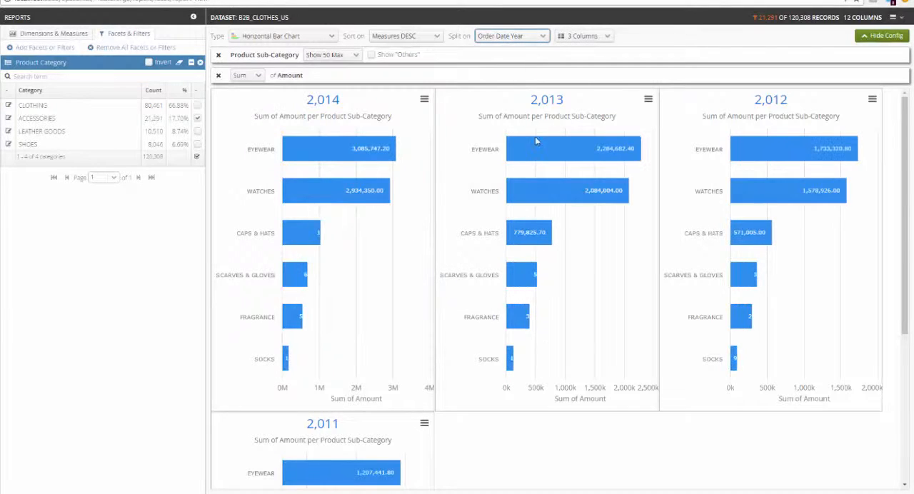
click(284, 35)
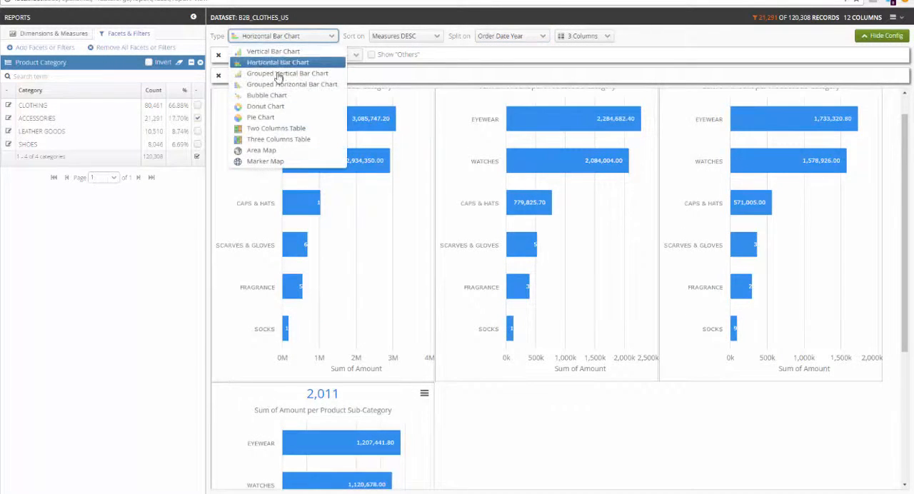
click(259, 117)
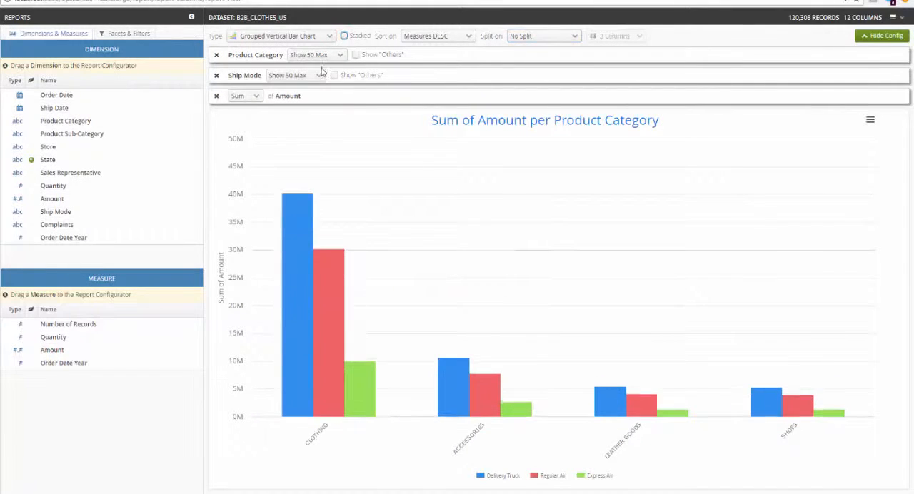
Change the report chart type from the Type dropdown
click(282, 36)
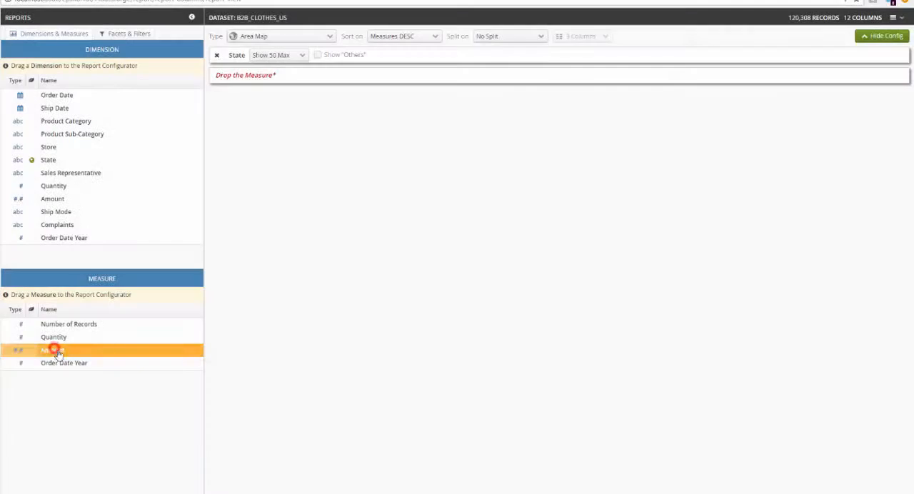
Use Amount as the measure for the area map of State
drag(52, 350, 285, 75)
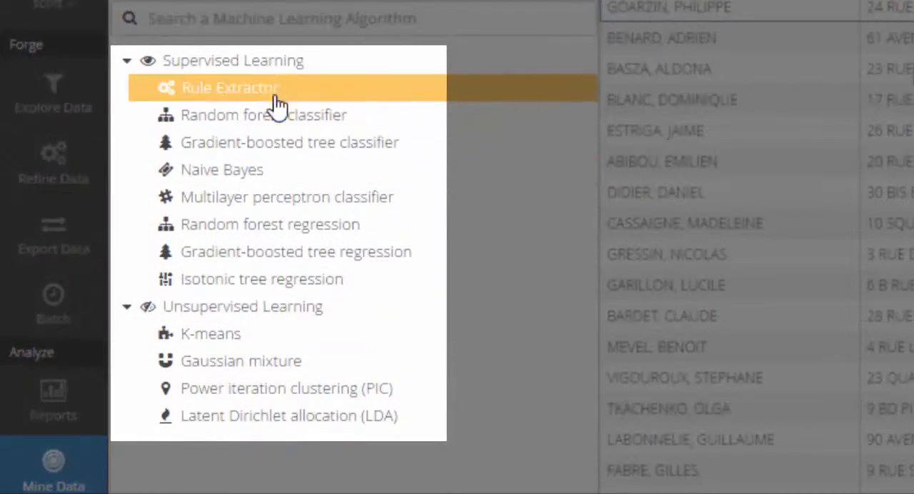
Choose Rule Extractor under Supervised Learning in Mine Data
click(249, 91)
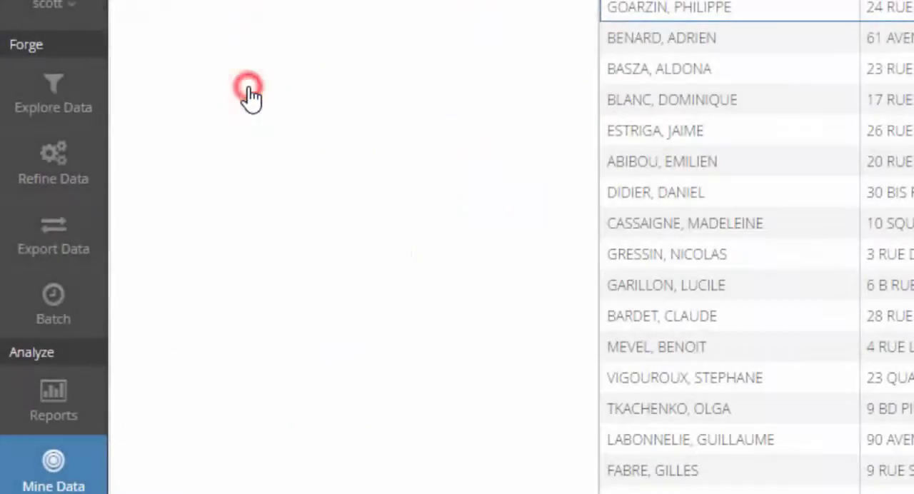